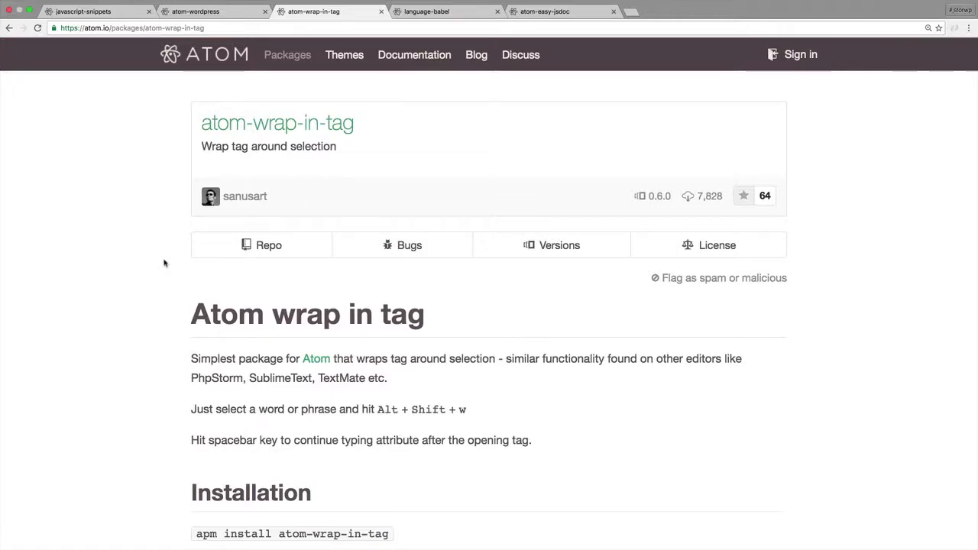
Review the atom-wrap-in-tag usage notes in Chrome, trying a class="sa sa" example on the page.
{"action": "scroll", "scroll_direction": "down", "scroll_amount": 3}
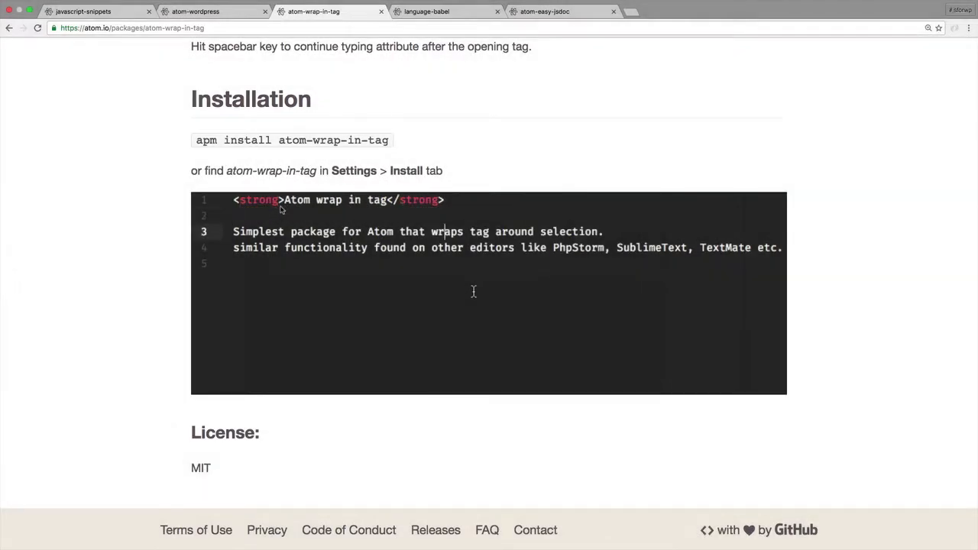
{"action": "double_click", "coordinate": [257, 232]}
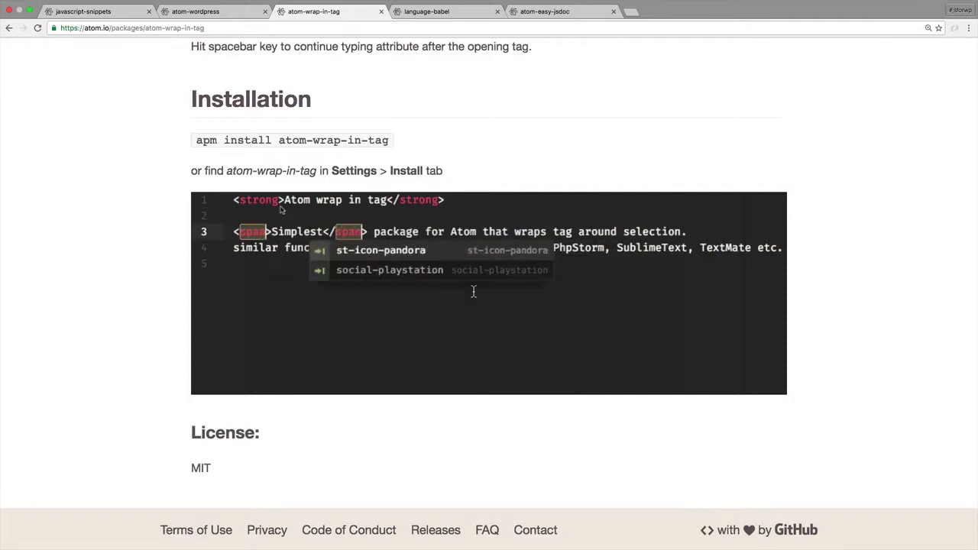
{"action": "type", "text": "class"}
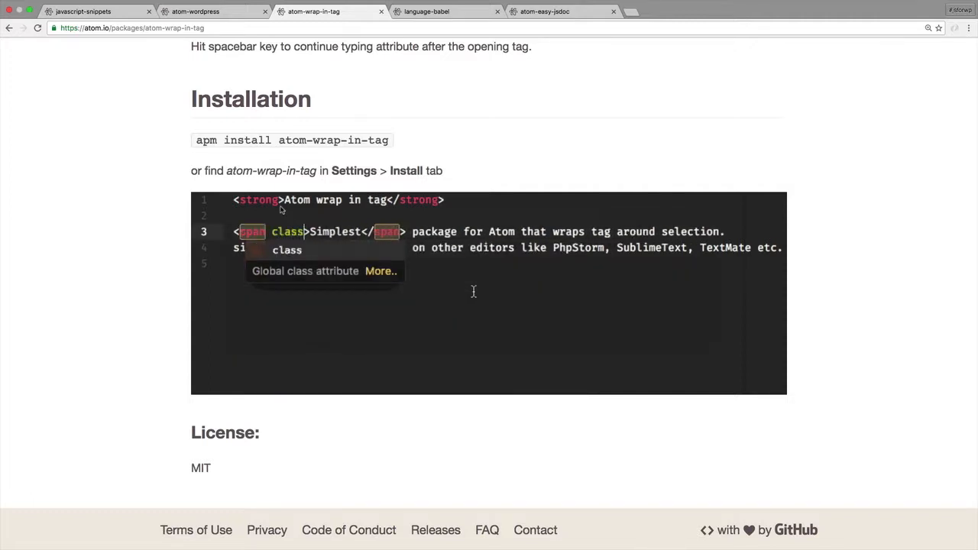
{"action": "type", "text": "=\"sa sa"}
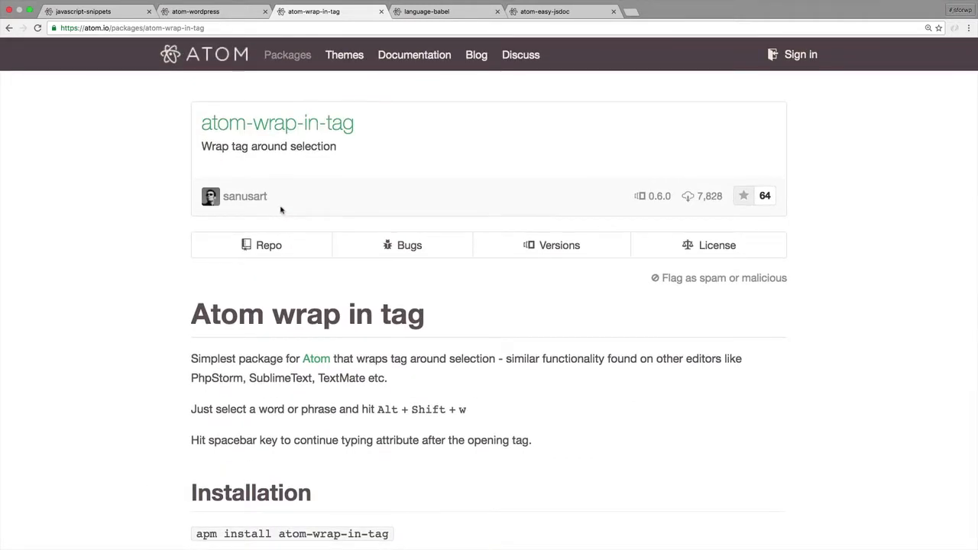
{"action": "scroll", "scroll_direction": "down", "scroll_amount": 3}
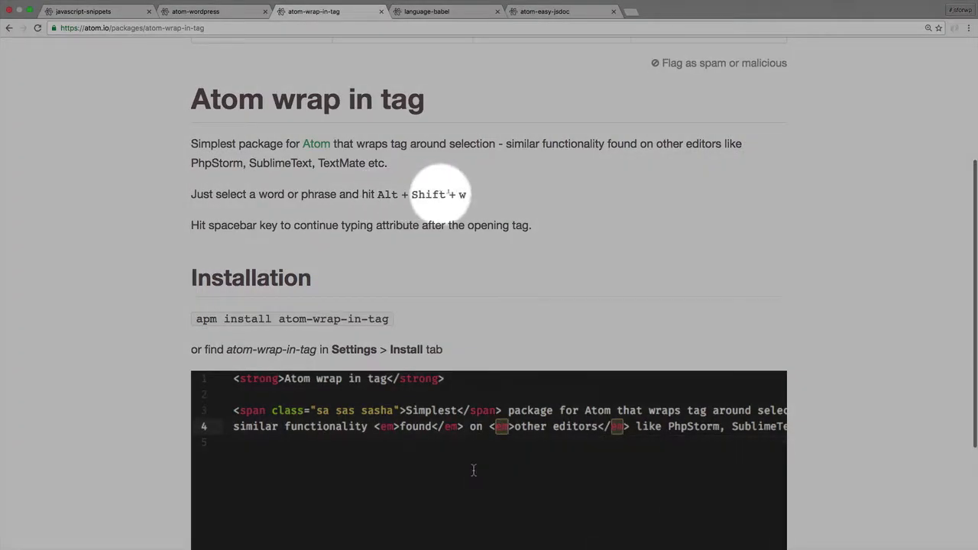
{"action": "scroll", "scroll_direction": "down", "scroll_amount": 3}
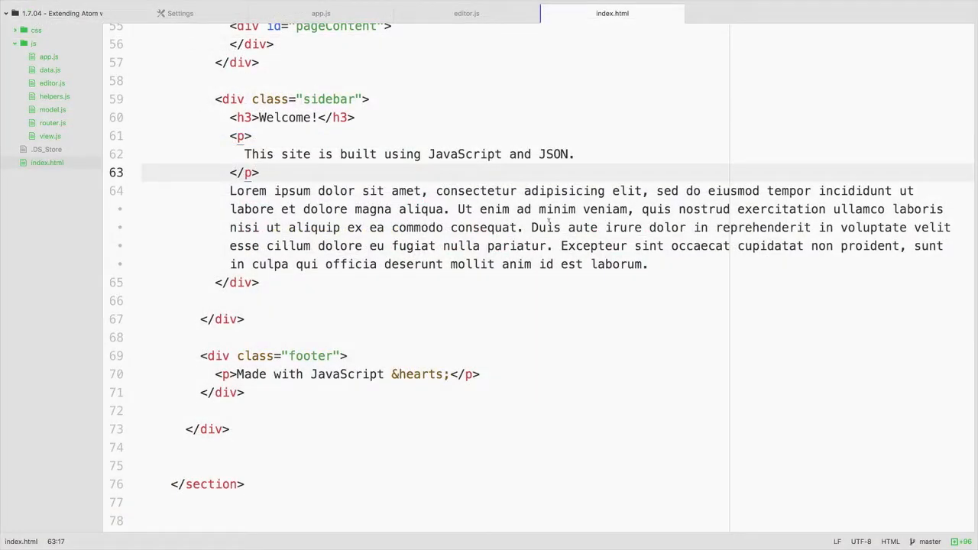
{"action": "mouse_move", "coordinate": [611, 12]}
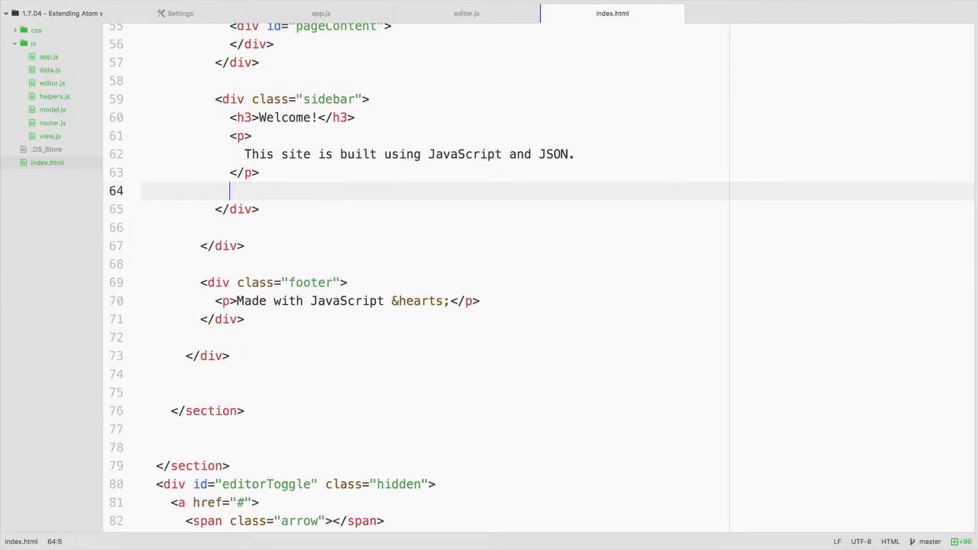
Insert a Lorem ipsum placeholder paragraph in the sidebar by expanding the lorem snippet.
{"action": "type", "text": "L"}
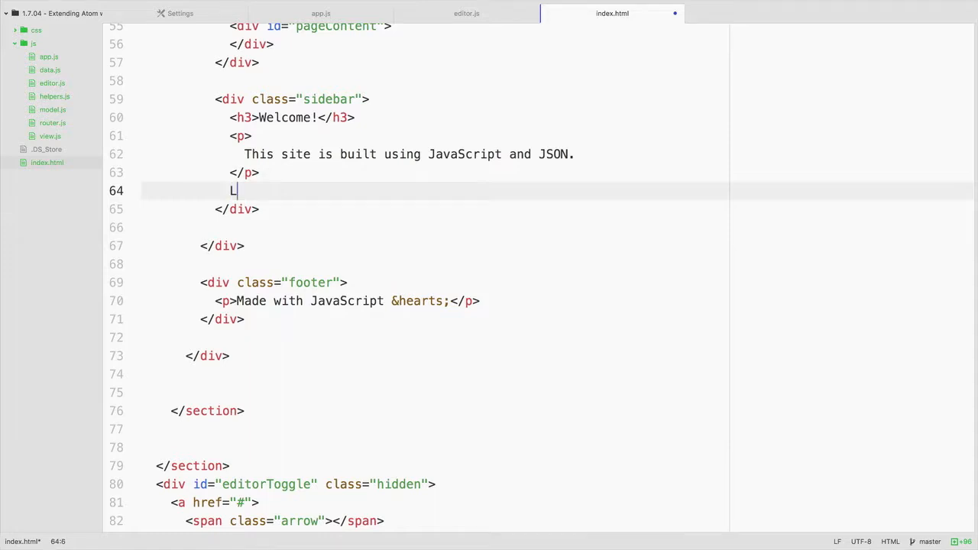
{"action": "type", "text": "orem"}
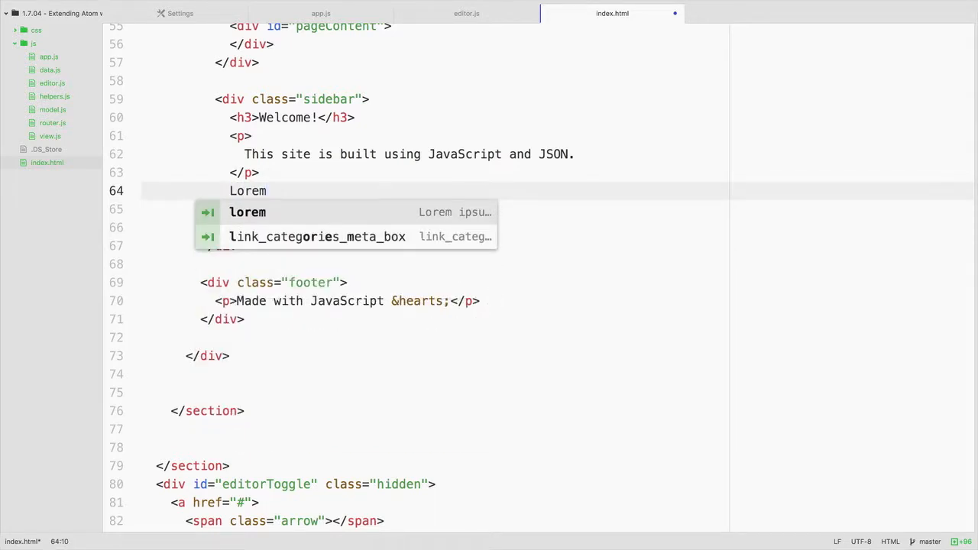
{"action": "key", "text": "tab"}
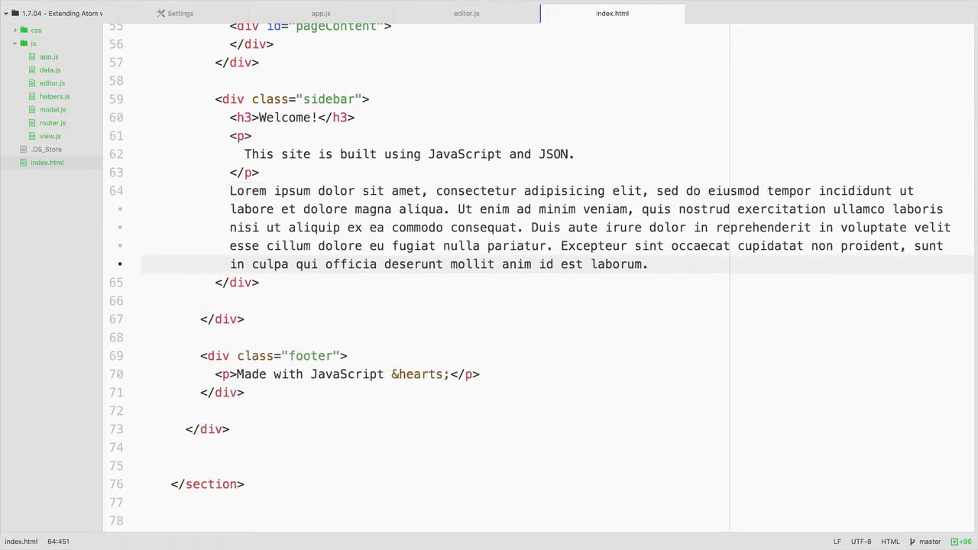
Wrap the selected Lorem paragraph in a tag using Alt+Shift+W.
{"action": "left_click", "coordinate": [648, 263]}
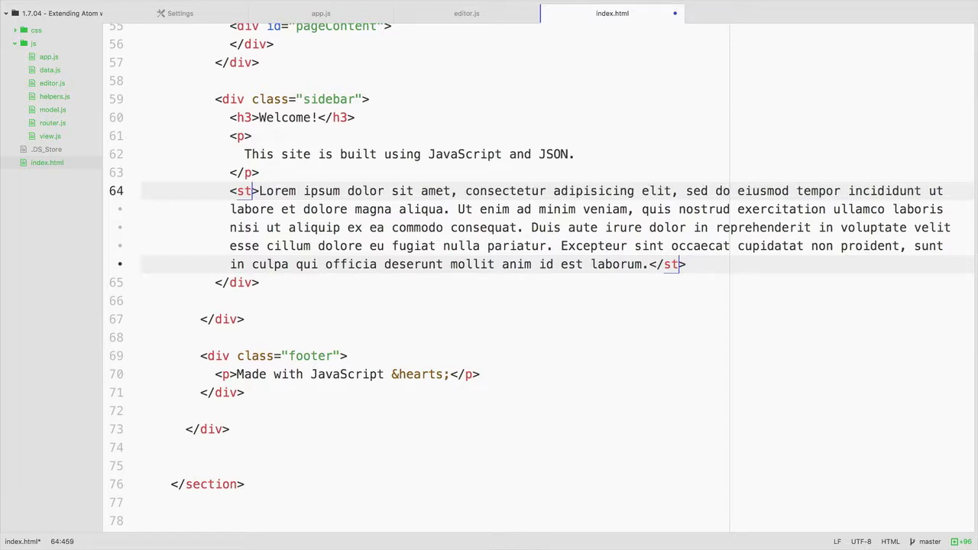
{"action": "type", "text": "2"}
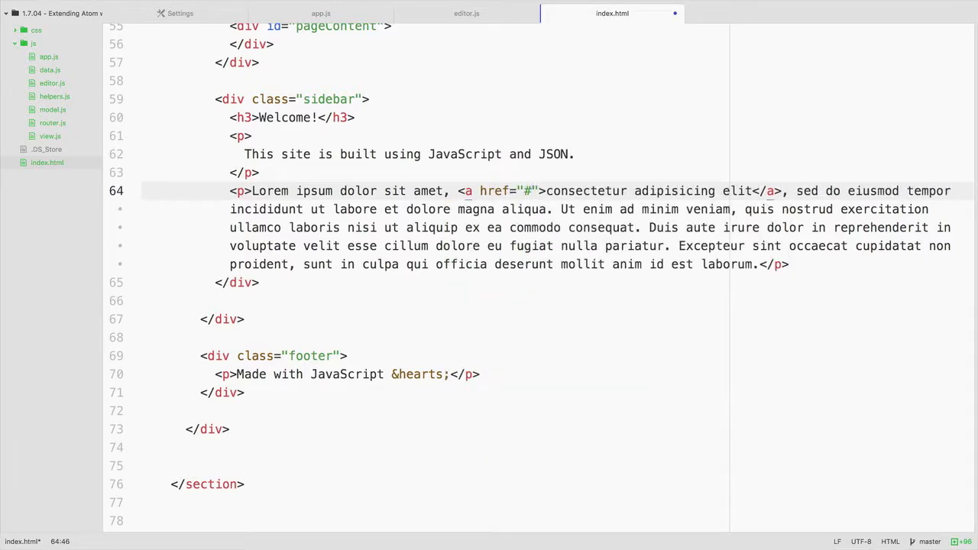
Place the caret inside the new link's href="#" value around consectetur adipisicing elit.
{"action": "left_click", "coordinate": [532, 190]}
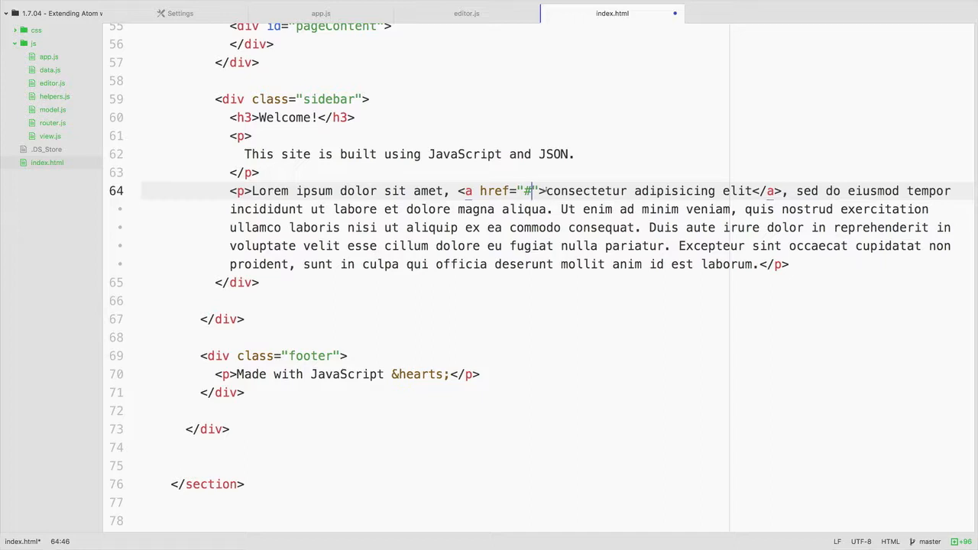